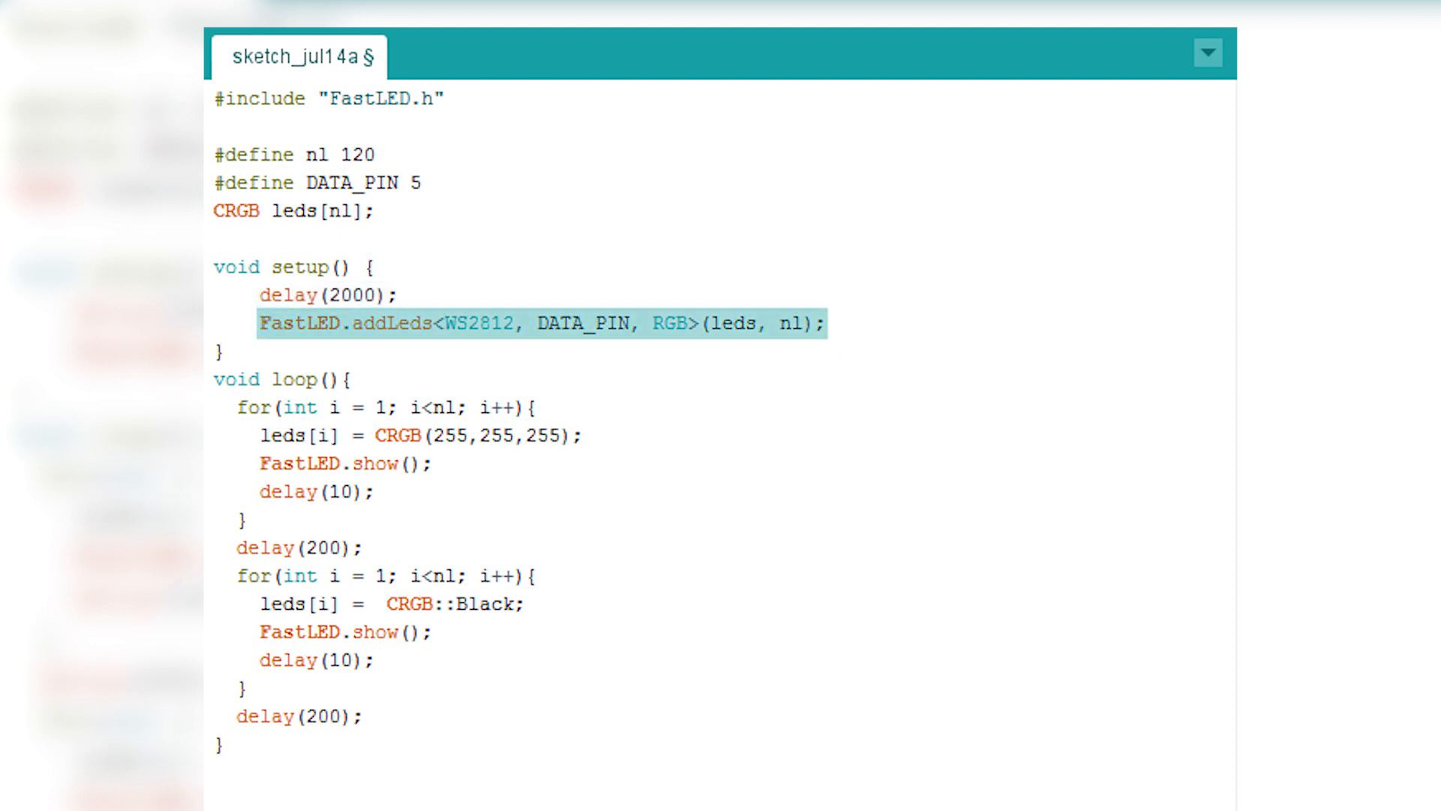
pyautogui.doubleClick(474, 320)
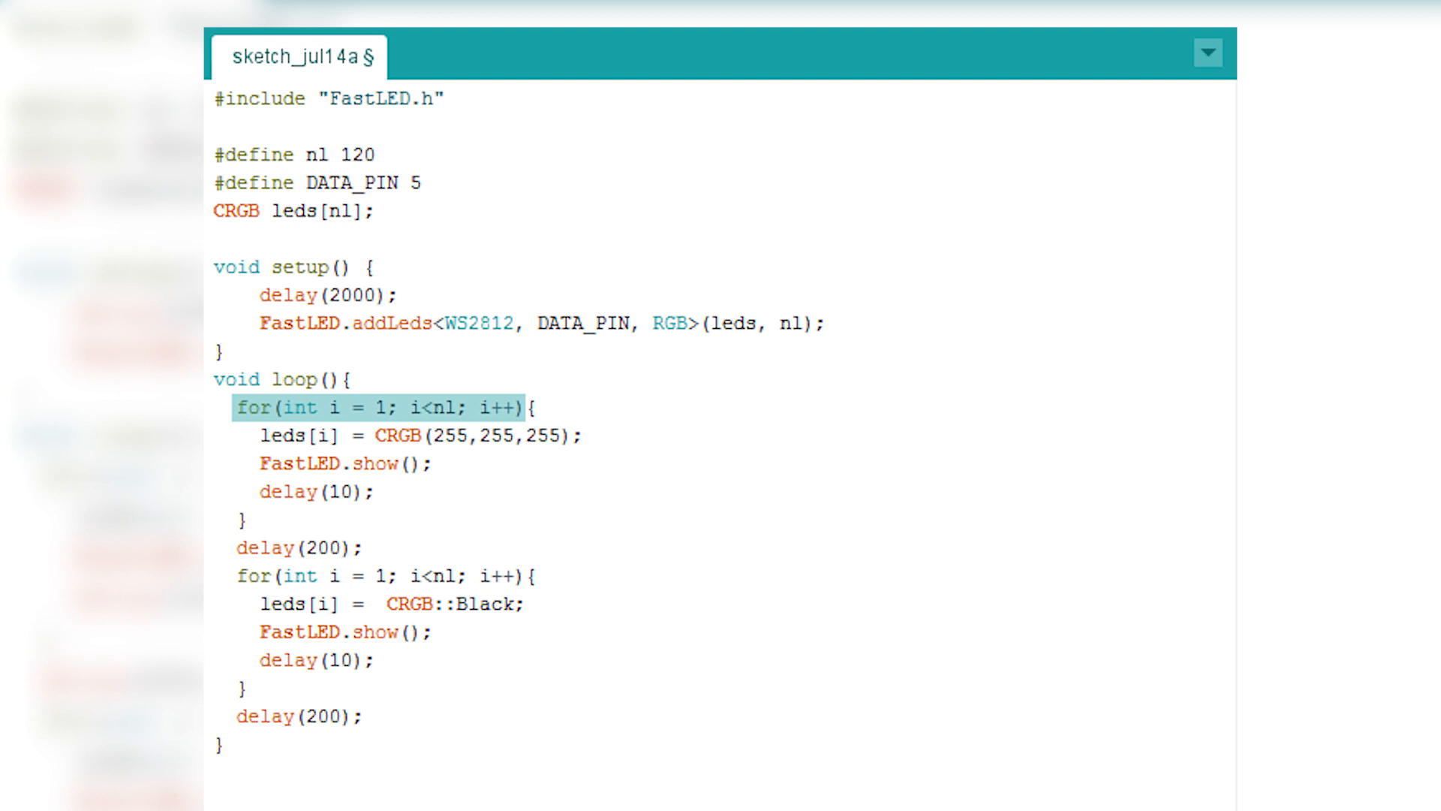
pyautogui.click(382, 436)
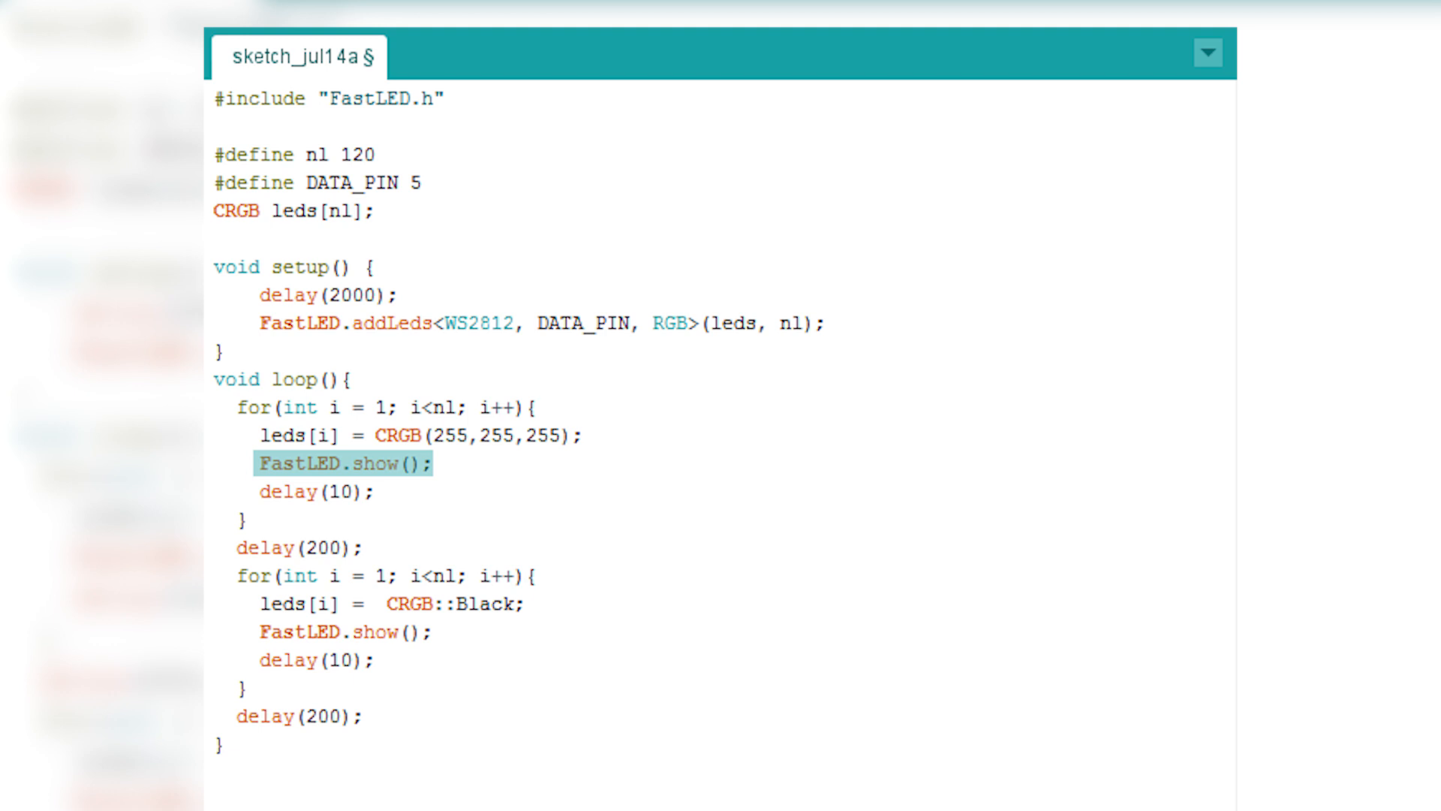
pyautogui.doubleClick(453, 603)
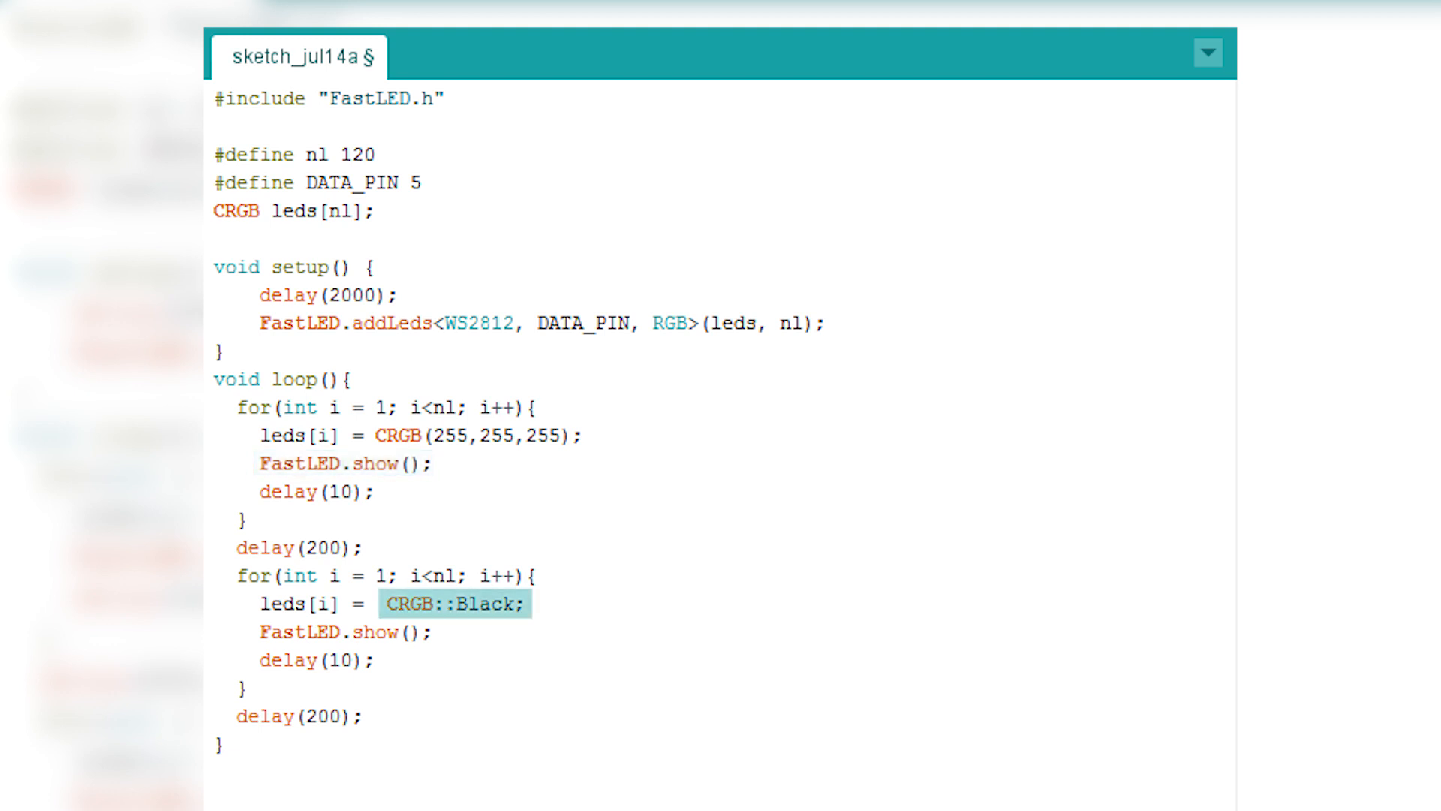